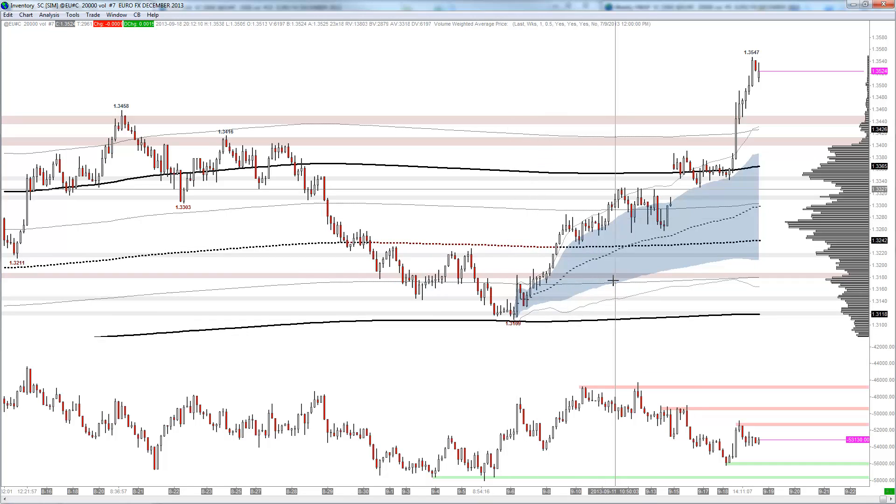
{"action": "mouse_move", "coordinate": [545, 281]}
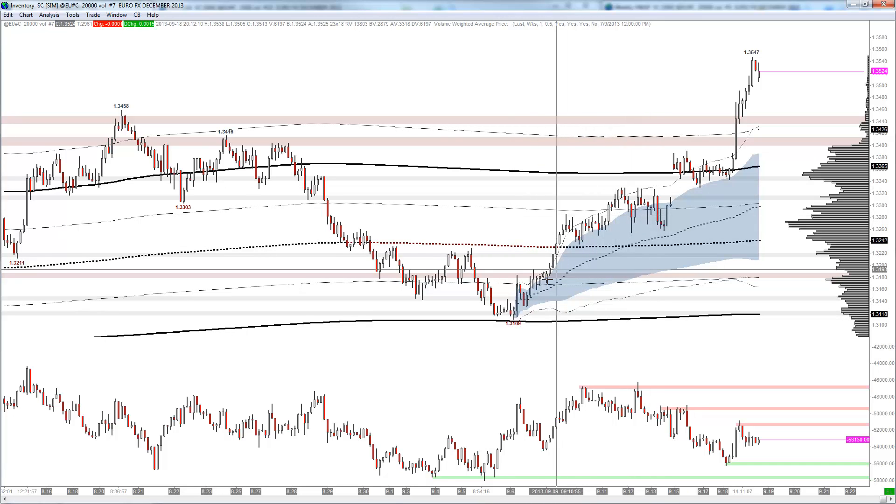
{"action": "mouse_move", "coordinate": [683, 166]}
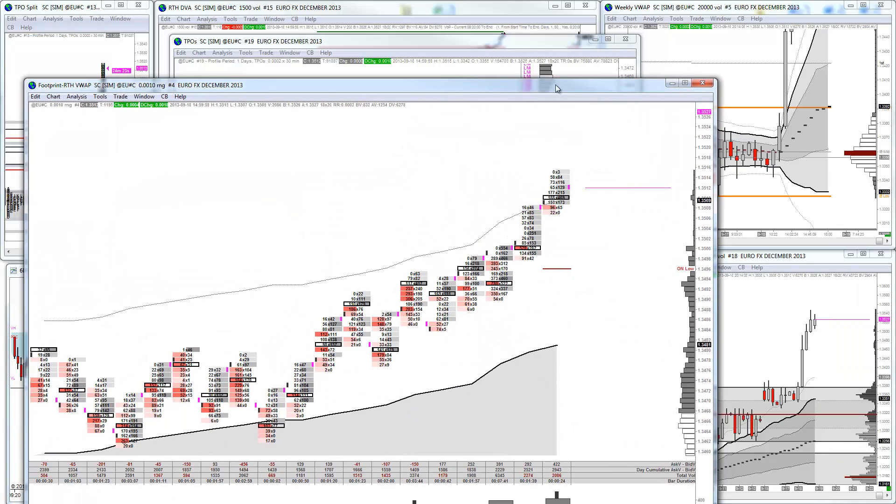
Maximize the Footprint-RTH VWAP chart to fill the screen
{"action": "left_click", "coordinate": [684, 82]}
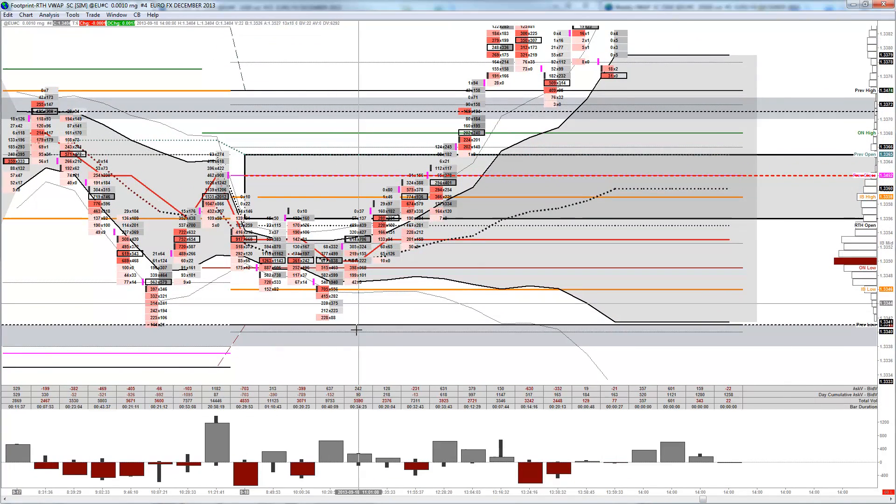
{"action": "mouse_move", "coordinate": [332, 319]}
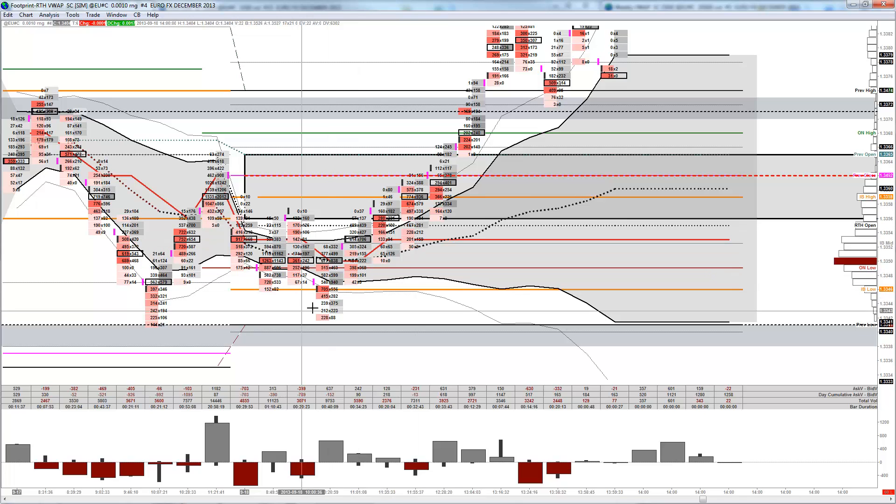
{"action": "mouse_move", "coordinate": [555, 120]}
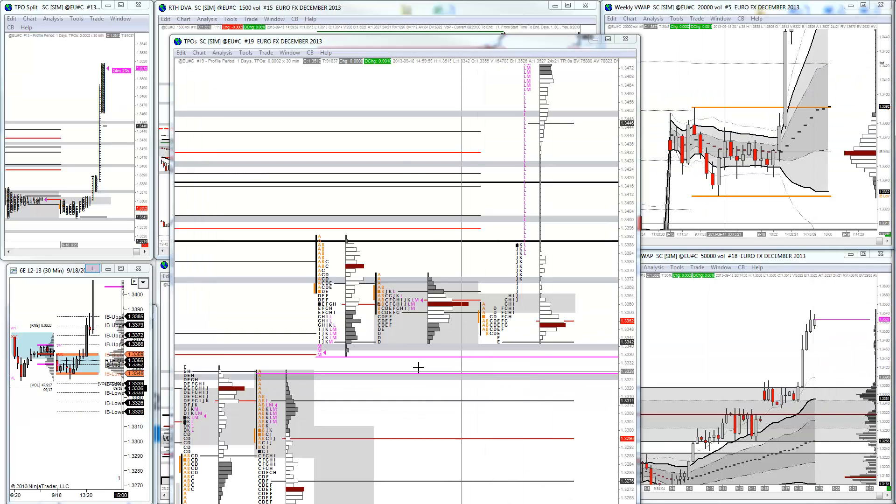
{"action": "mouse_move", "coordinate": [515, 333]}
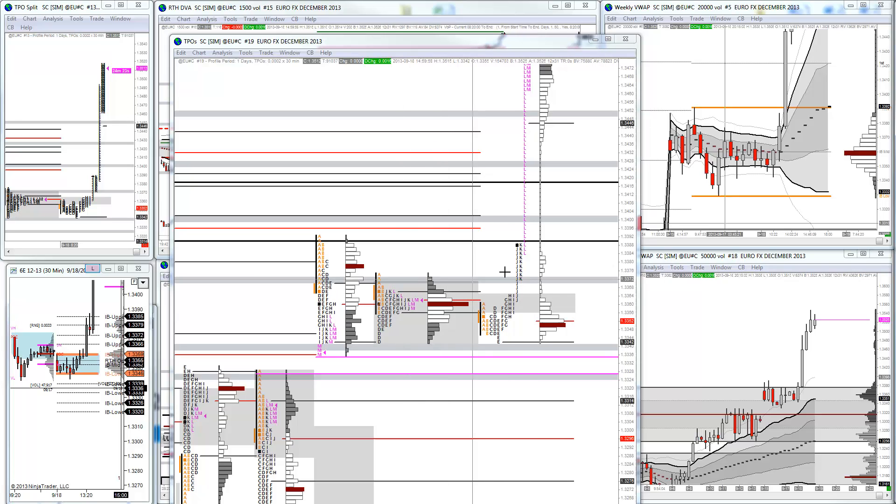
{"action": "mouse_move", "coordinate": [514, 245]}
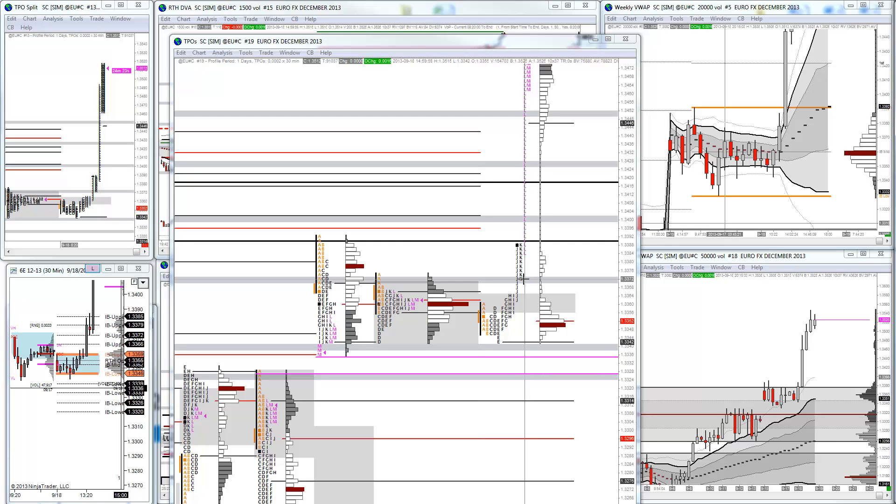
{"action": "mouse_move", "coordinate": [521, 279]}
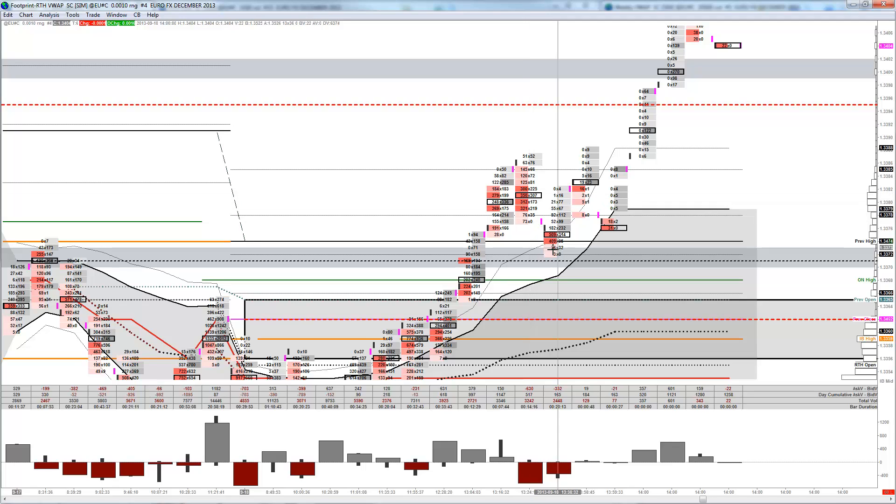
{"action": "mouse_move", "coordinate": [545, 248]}
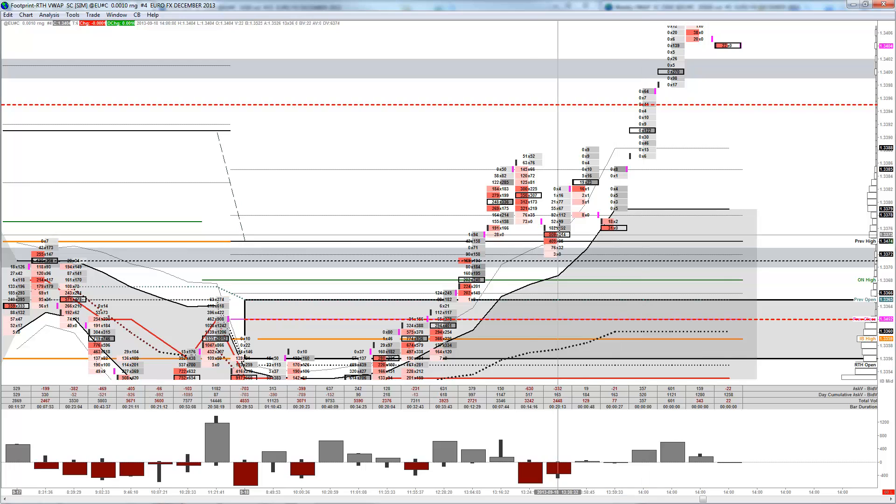
{"action": "mouse_move", "coordinate": [540, 260]}
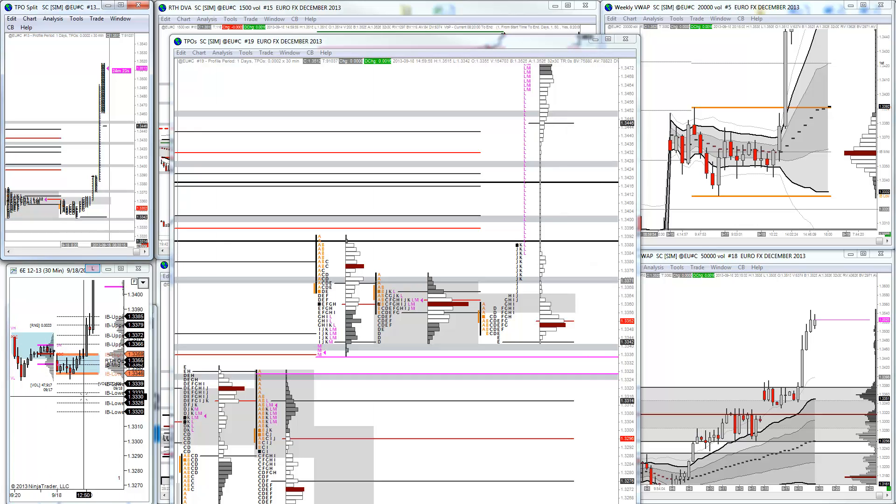
{"action": "mouse_move", "coordinate": [557, 313]}
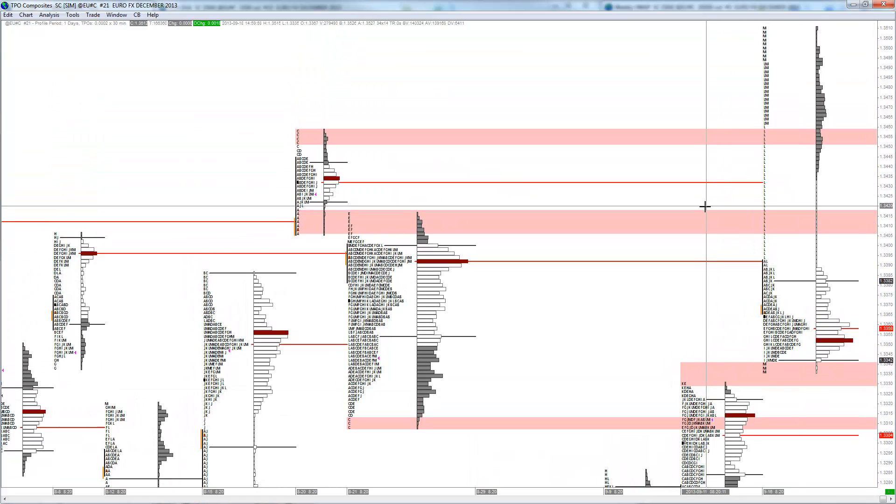
{"action": "mouse_move", "coordinate": [495, 182]}
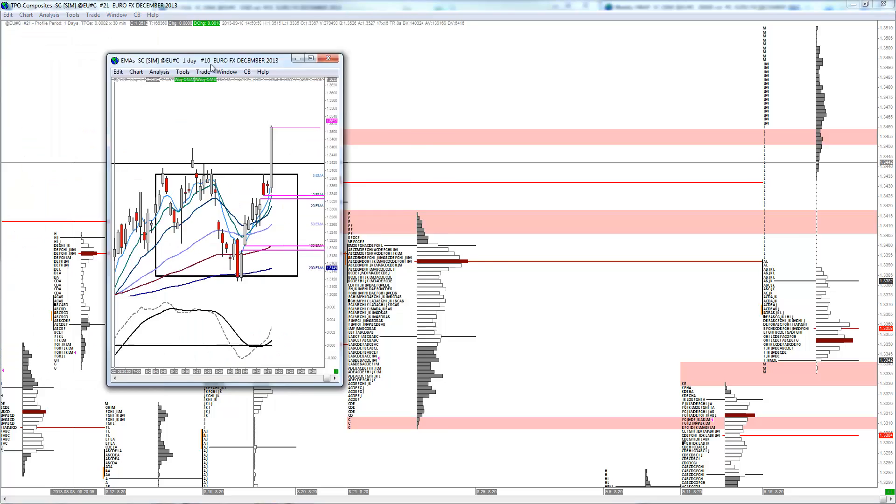
Close the EMAs 1 day chart window to reveal the TPO Composites chart
{"action": "left_click", "coordinate": [319, 58]}
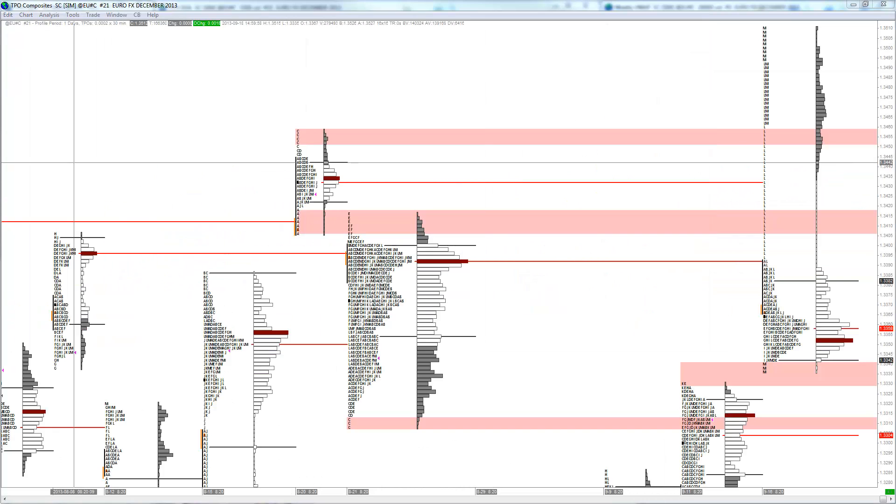
{"action": "mouse_move", "coordinate": [751, 250]}
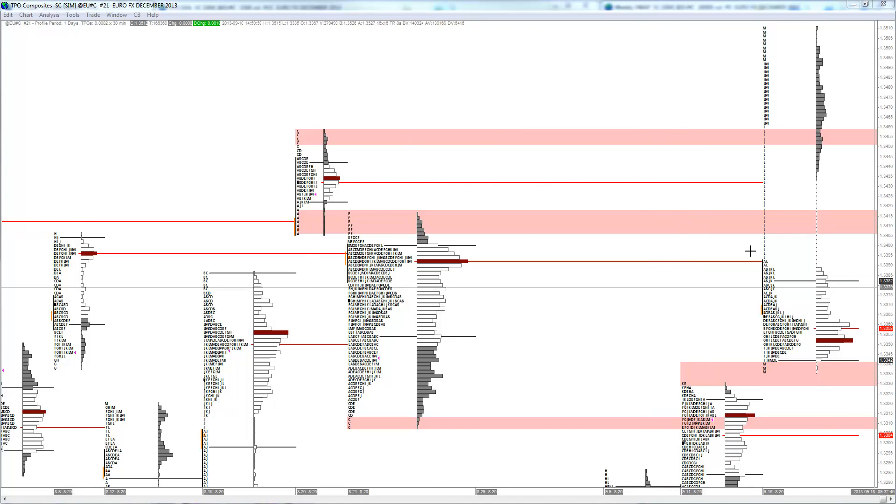
{"action": "mouse_move", "coordinate": [799, 96]}
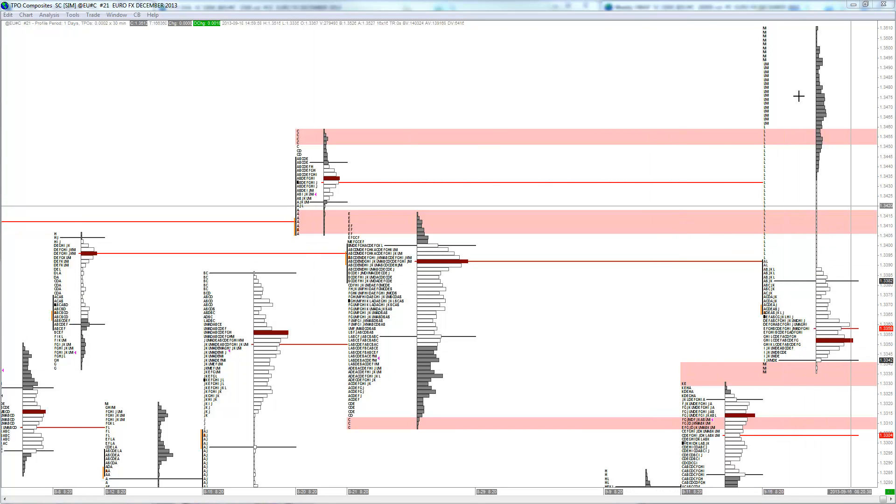
{"action": "mouse_move", "coordinate": [771, 186]}
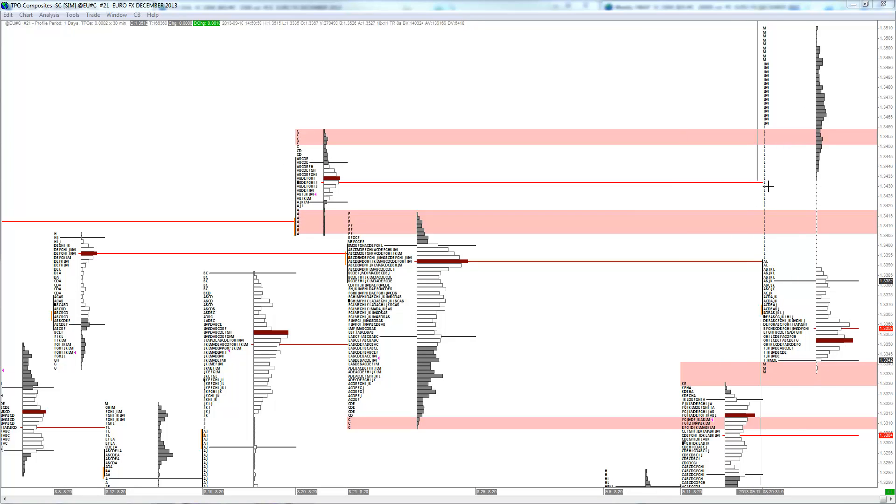
{"action": "mouse_move", "coordinate": [757, 168]}
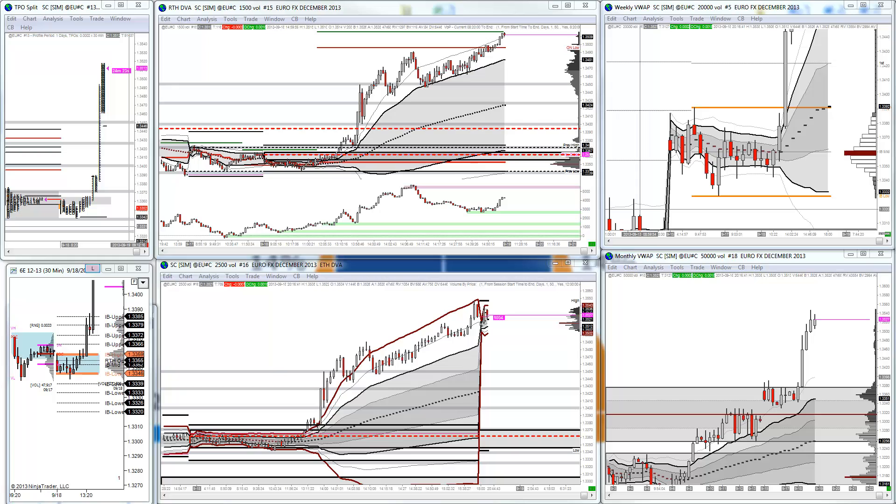
{"action": "mouse_move", "coordinate": [440, 296]}
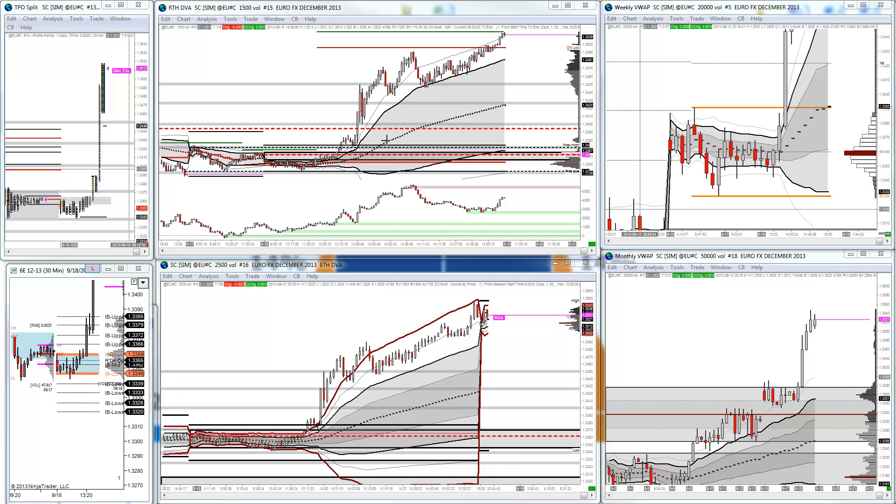
{"action": "mouse_move", "coordinate": [386, 94]}
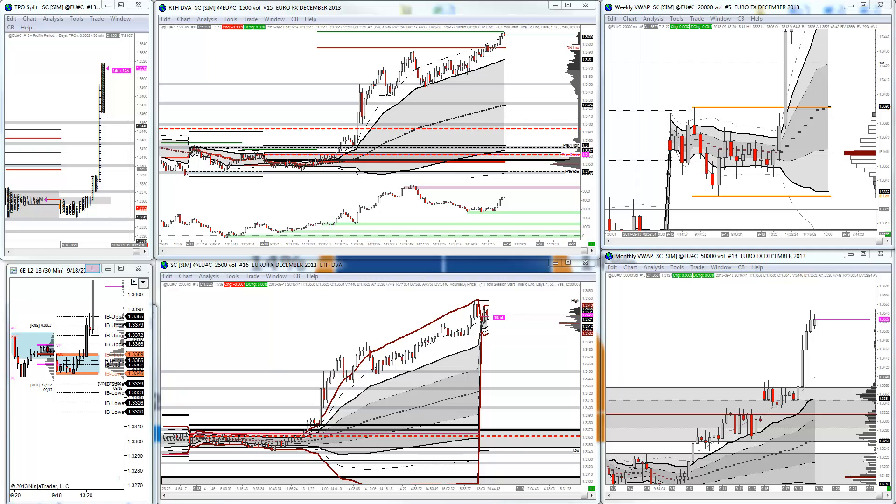
{"action": "mouse_move", "coordinate": [445, 91]}
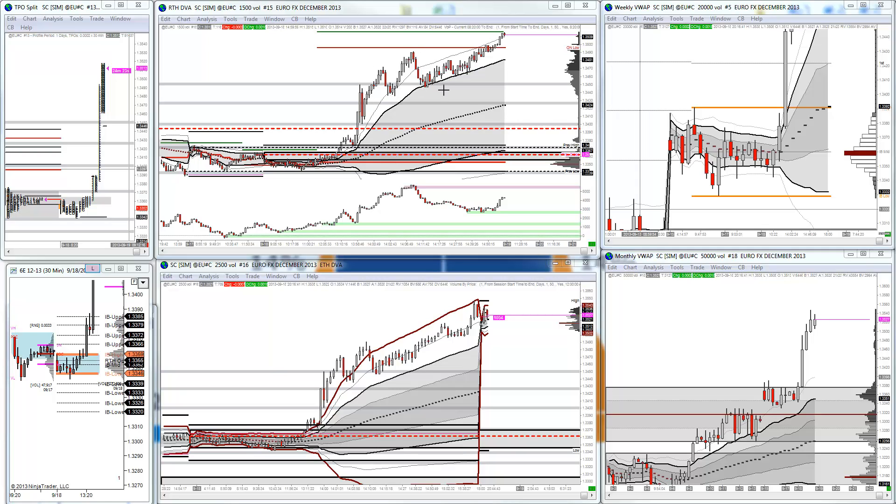
{"action": "mouse_move", "coordinate": [445, 88]}
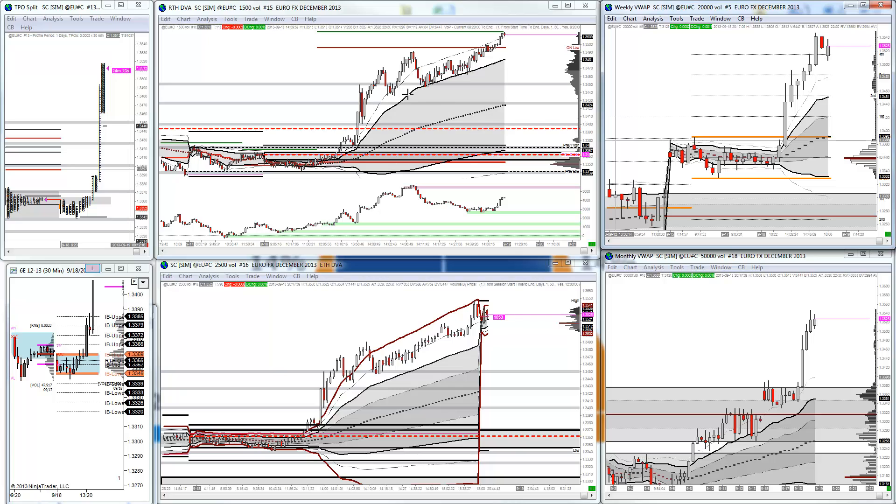
{"action": "mouse_move", "coordinate": [552, 99]}
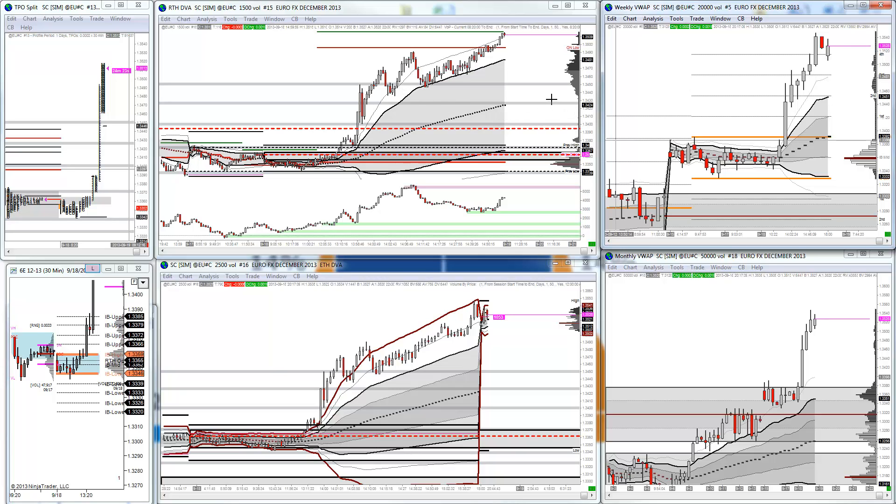
{"action": "mouse_move", "coordinate": [559, 77]}
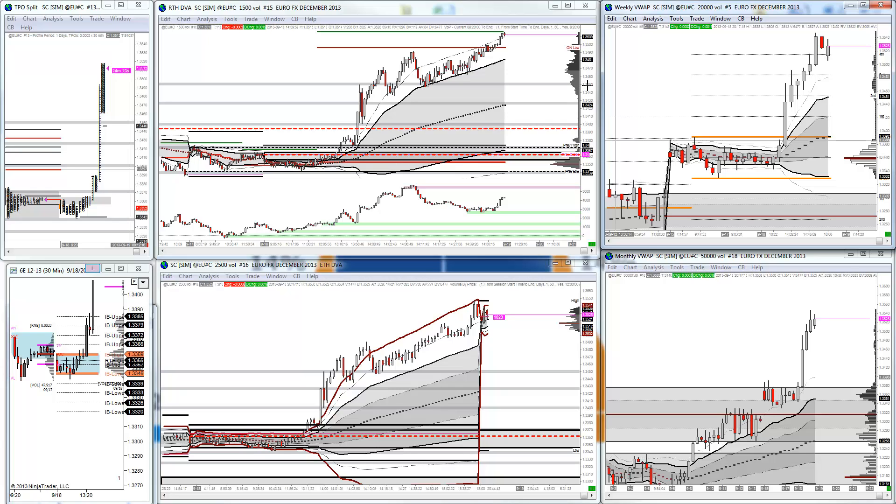
{"action": "mouse_move", "coordinate": [310, 94]}
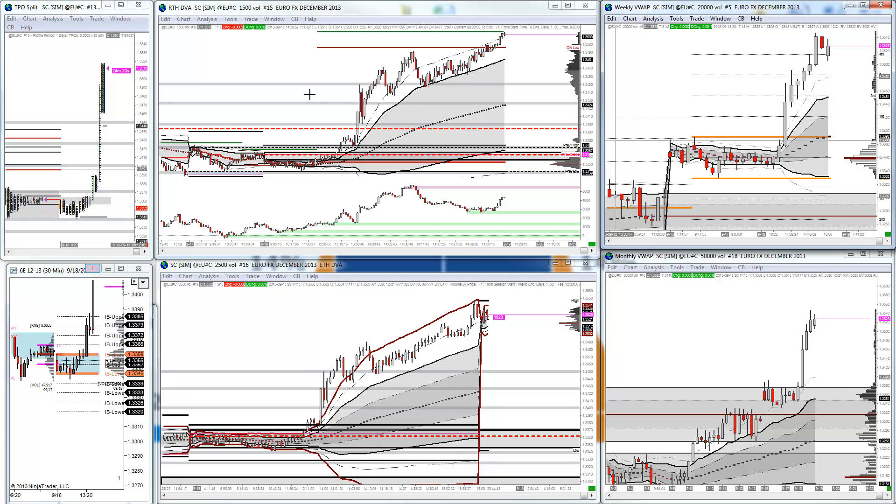
{"action": "mouse_move", "coordinate": [392, 114]}
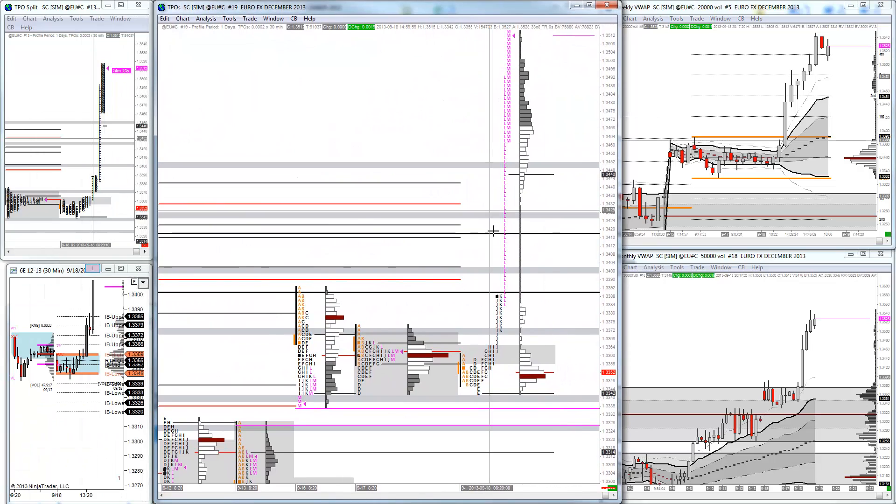
{"action": "mouse_move", "coordinate": [504, 340]}
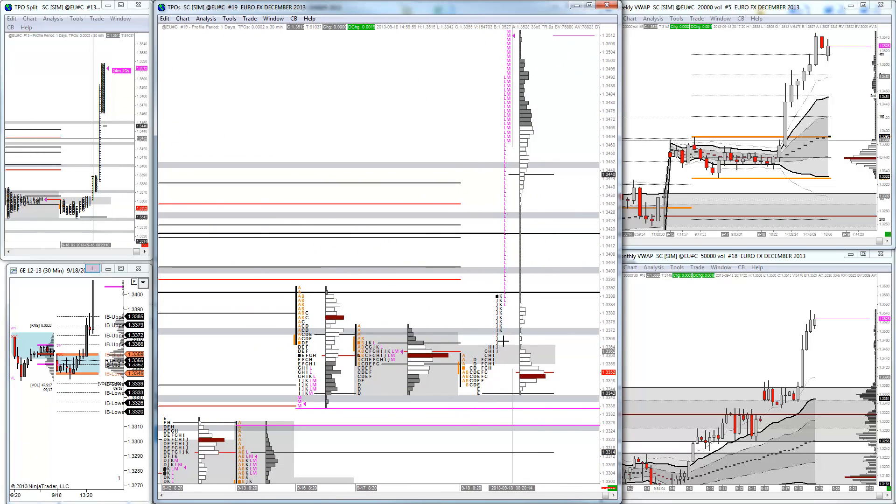
{"action": "mouse_move", "coordinate": [506, 354]}
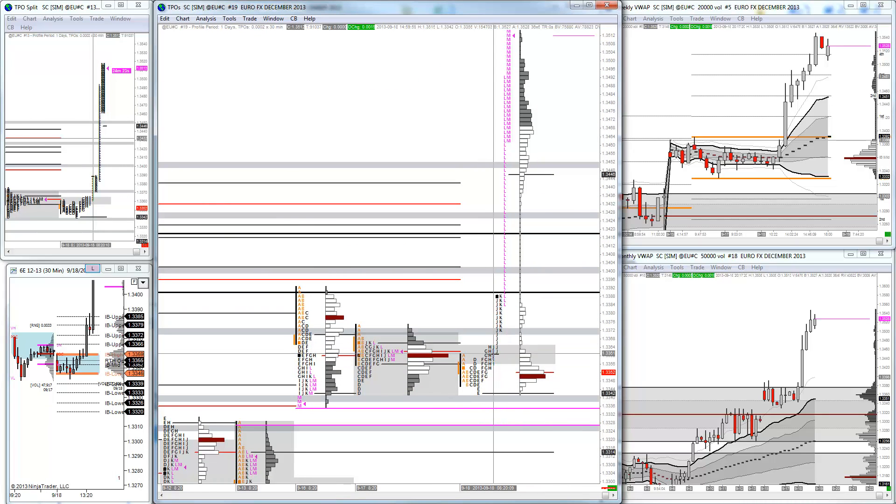
{"action": "mouse_move", "coordinate": [494, 352]}
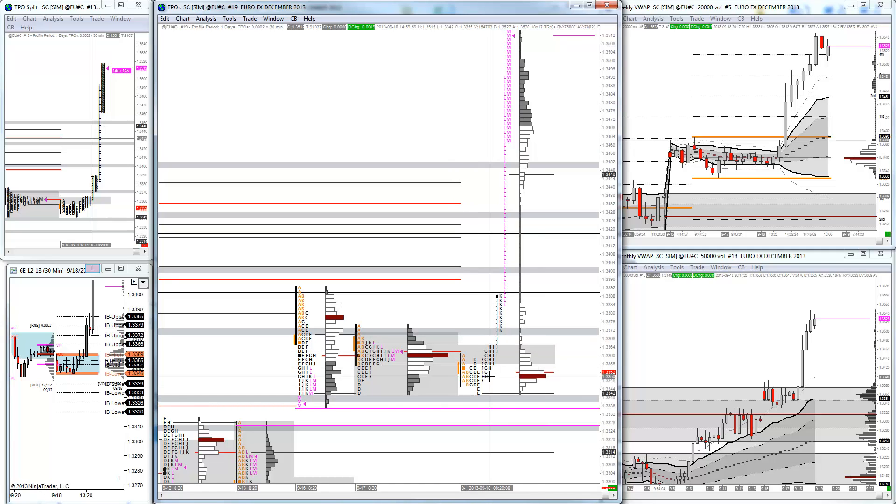
Right-click the last day's TPO profile to show split and merge options
{"action": "right_click", "coordinate": [504, 359]}
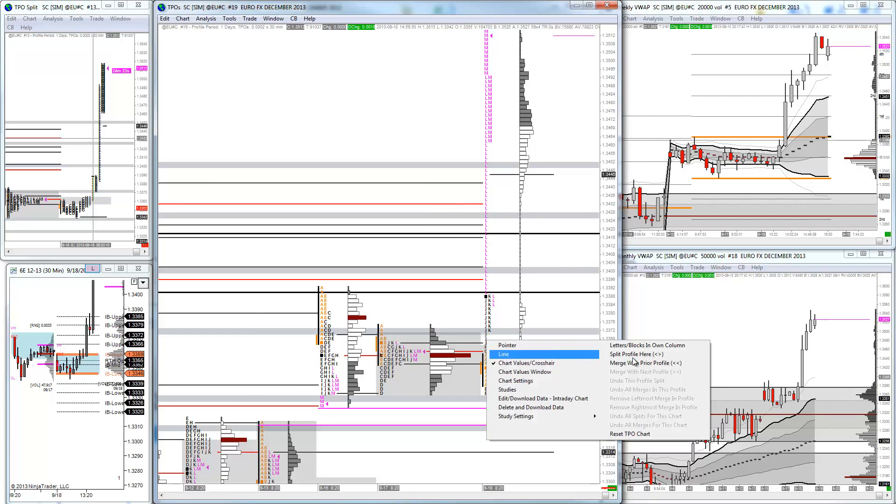
Choose 'Split Profile Here (<>)' to separate the late L and M periods
{"action": "left_click", "coordinate": [636, 354]}
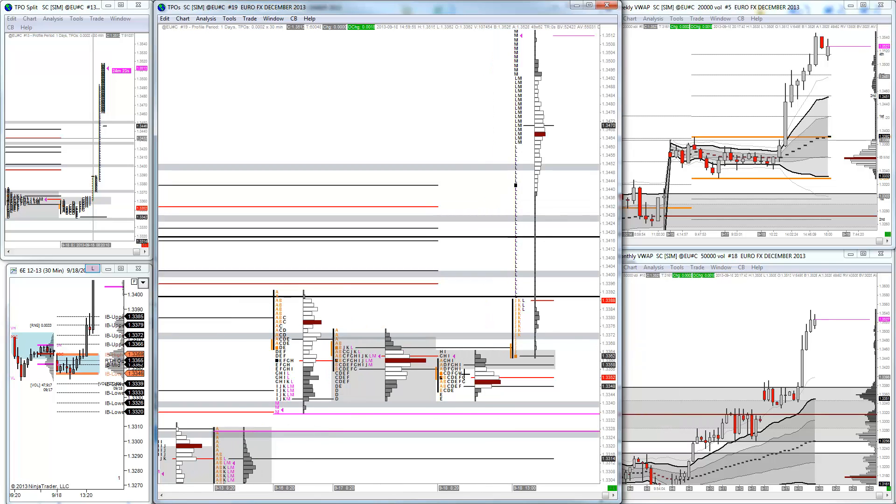
{"action": "mouse_move", "coordinate": [460, 374]}
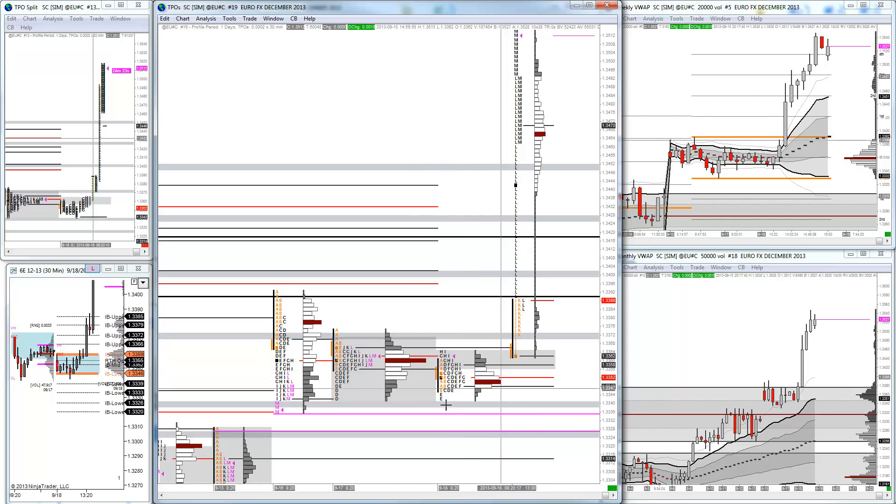
{"action": "mouse_move", "coordinate": [483, 328]}
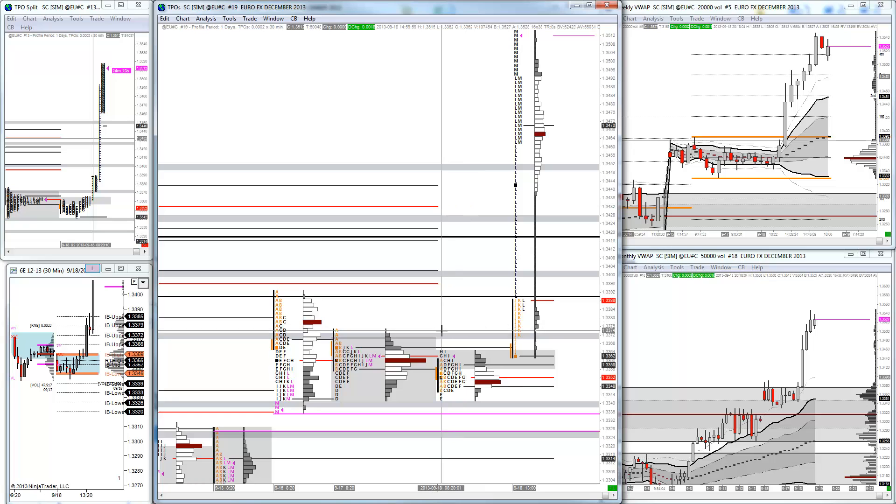
{"action": "mouse_move", "coordinate": [348, 85]}
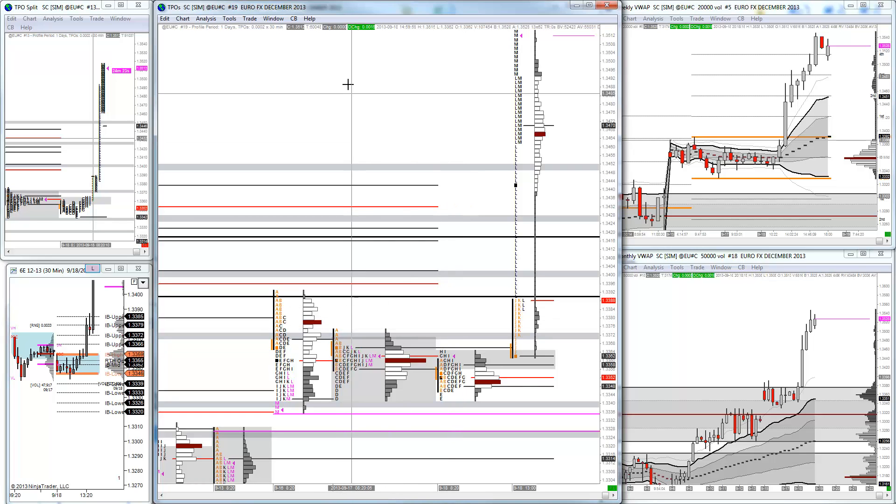